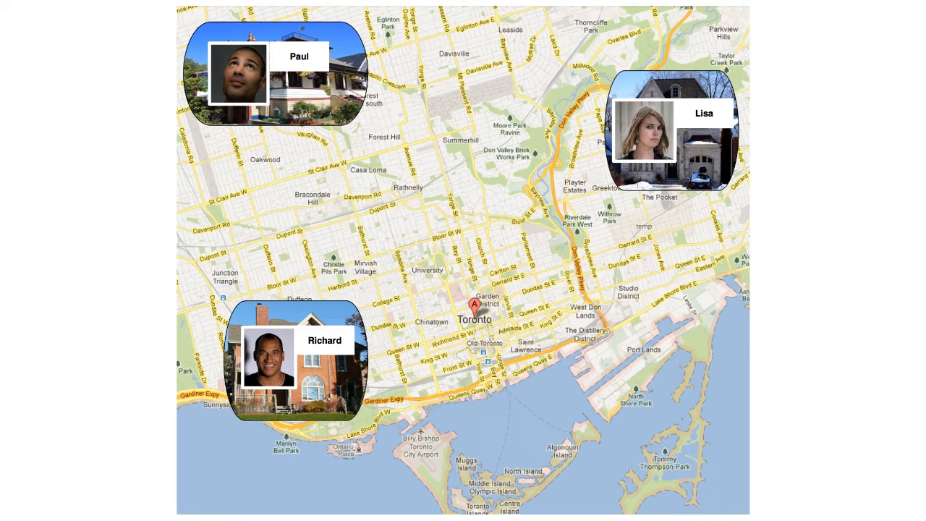
# - Switch back to the Dart Editor window showing isolates.dart with the calculator function
pyautogui.click(475, 304)
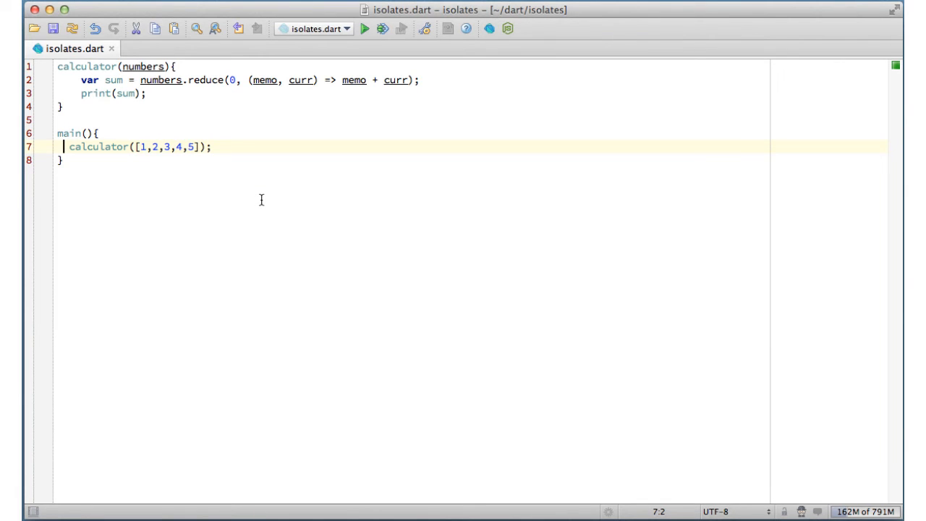
pyautogui.click(364, 29)
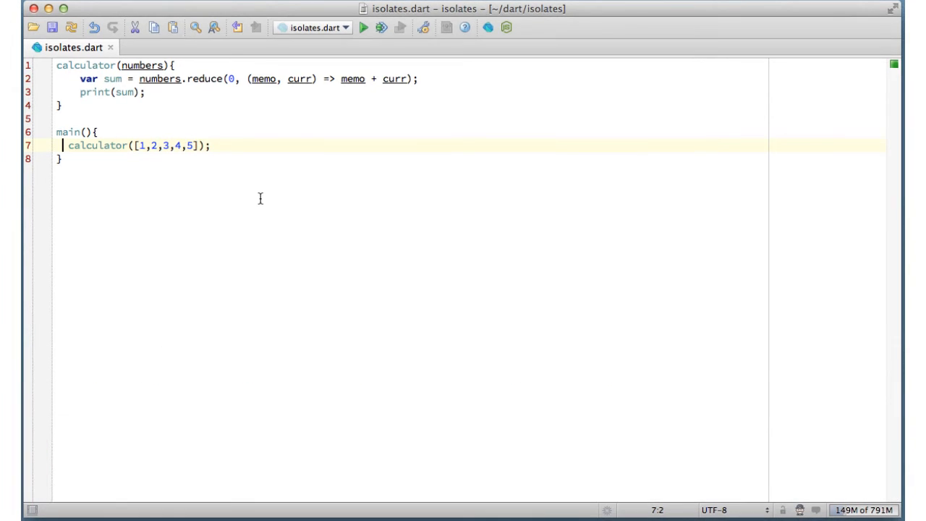
# - Import dart:isolate and rewrite calculator as calculatorIsolate summing numbers inside port.receive
pyautogui.write("import 'dart:isolate';")
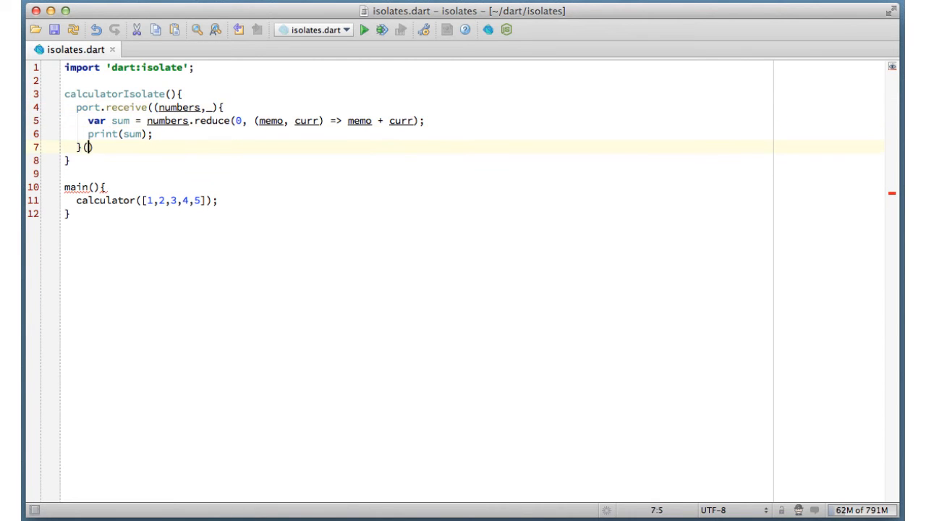
pyautogui.write(')')
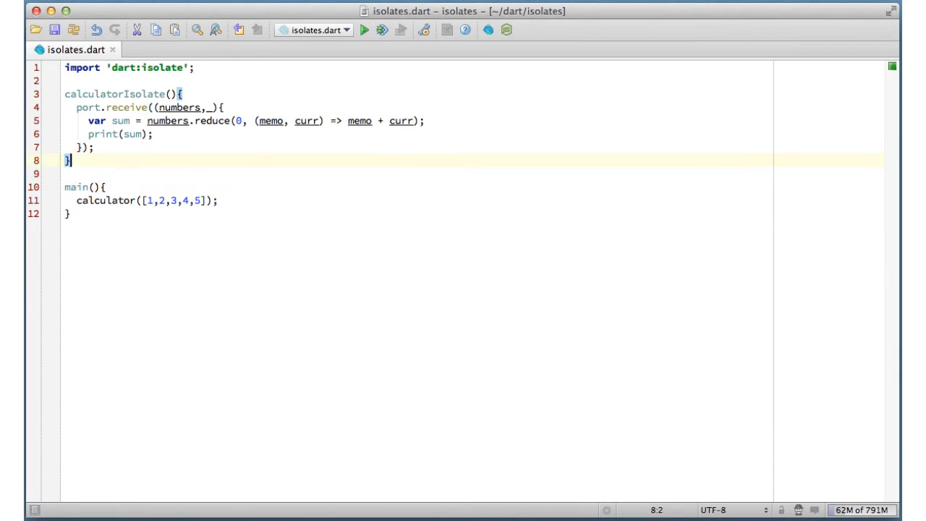
# - Make main spawn calculatorIsolate as SendPort calculator and send it [1,2,3,4,5]
pyautogui.write('SendPort calculator =')
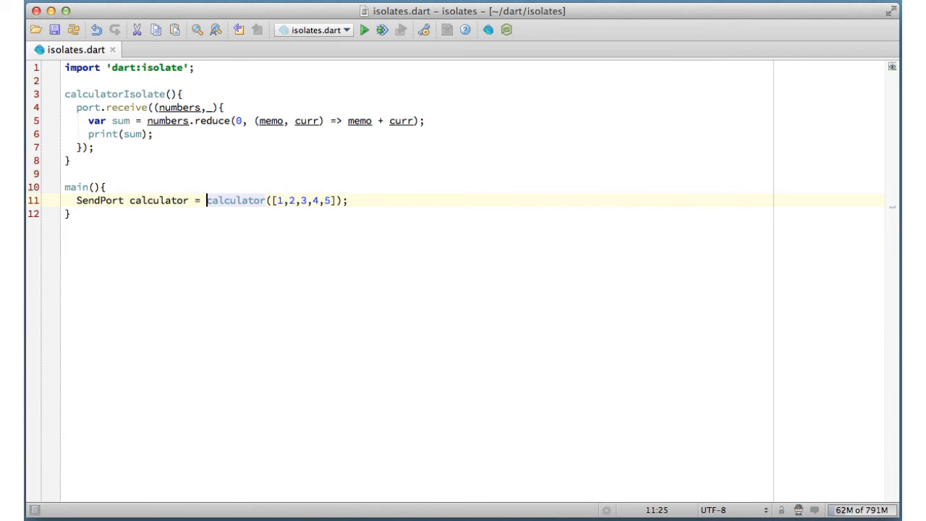
pyautogui.write('spawnFunction(')
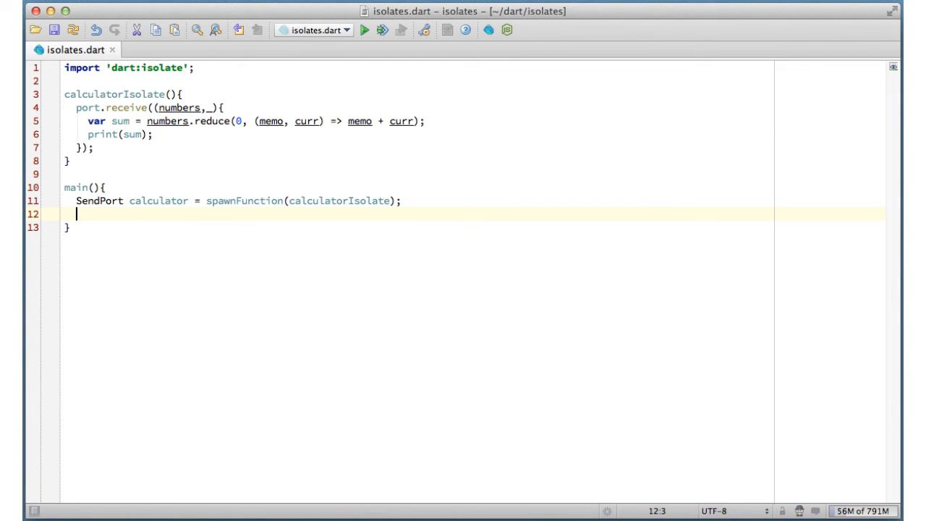
pyautogui.write('calculator.send(')
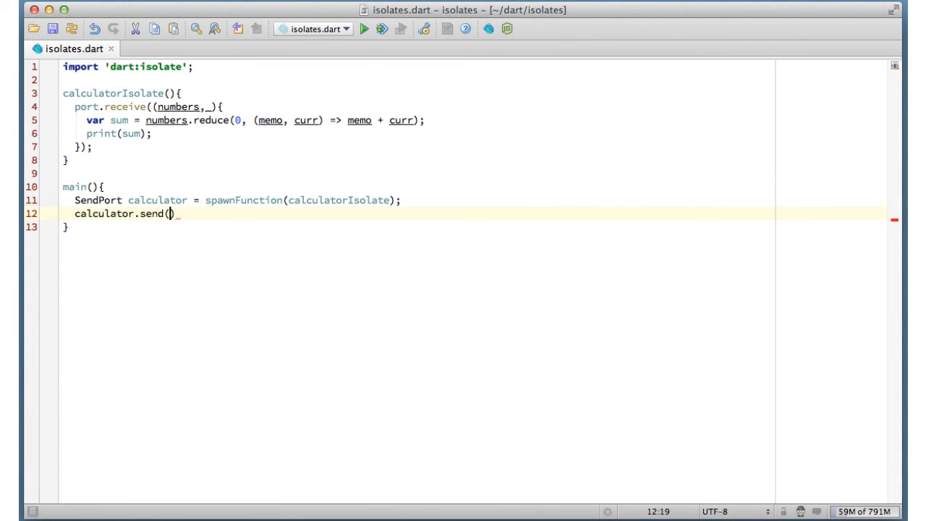
pyautogui.write('[1,2,3,4,5]);')
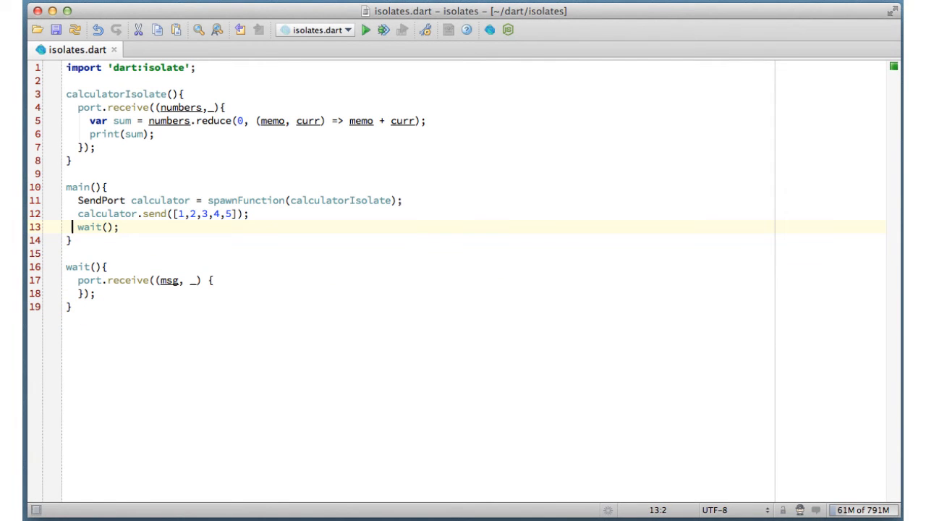
# - Run isolates.dart so the console prints the sum 15
pyautogui.click(367, 29)
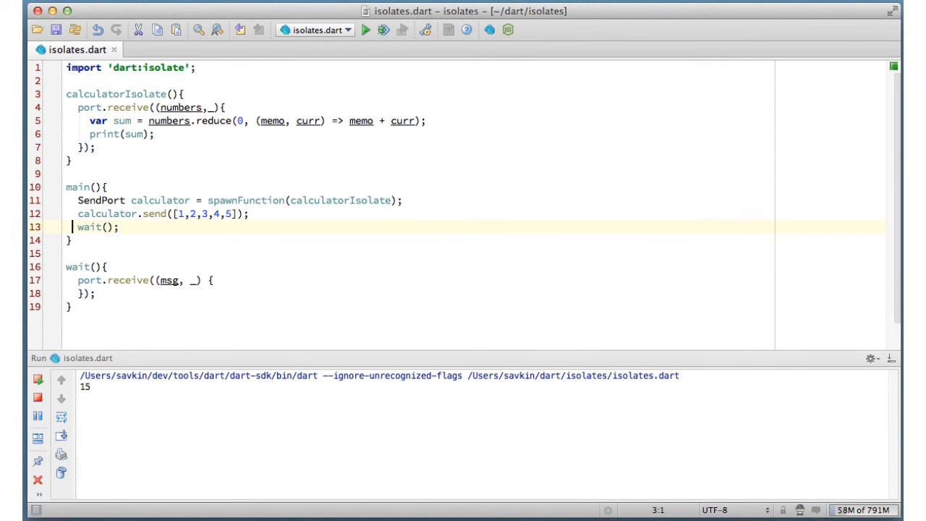